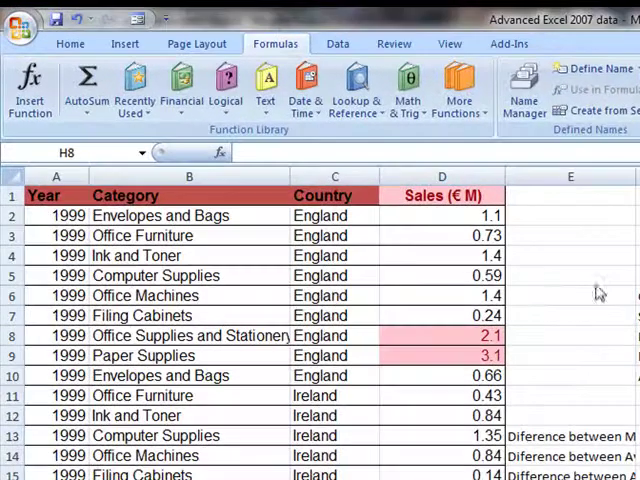
mouse_move(18, 22)
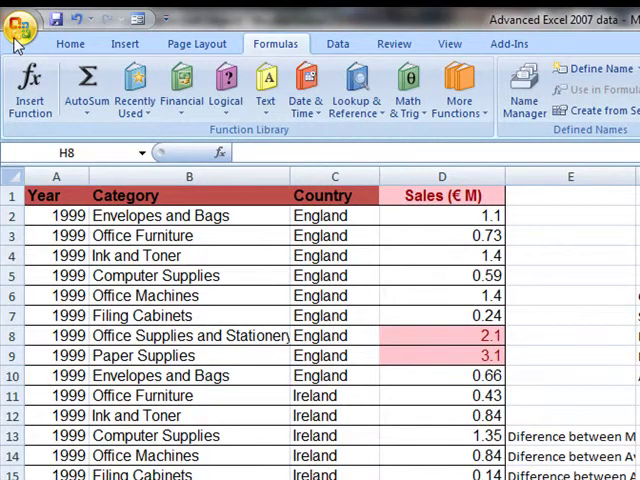
- Open the Office button menu listing recent documents
left_click(20, 25)
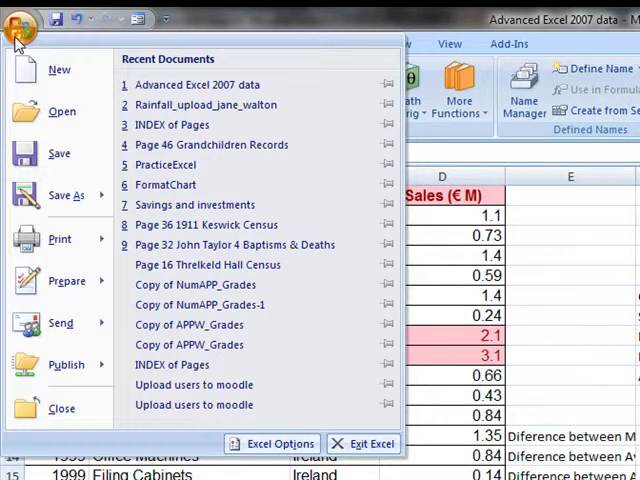
mouse_move(22, 52)
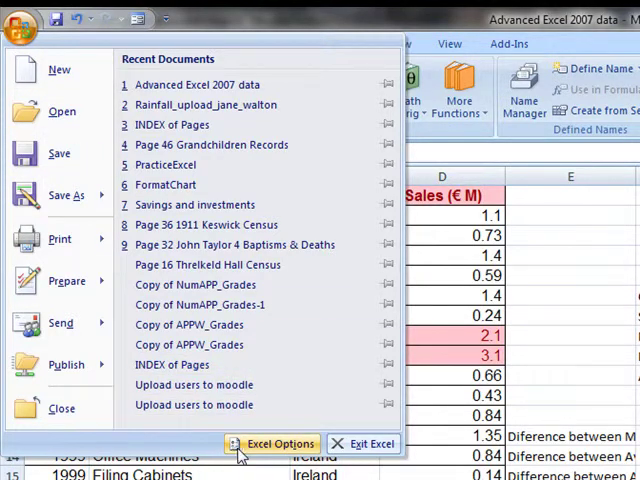
- Open Excel Options on the Advanced page at the worksheet display options
left_click(272, 443)
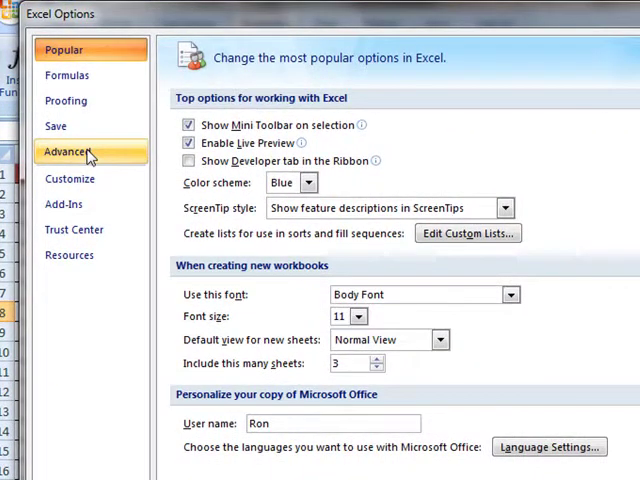
left_click(67, 151)
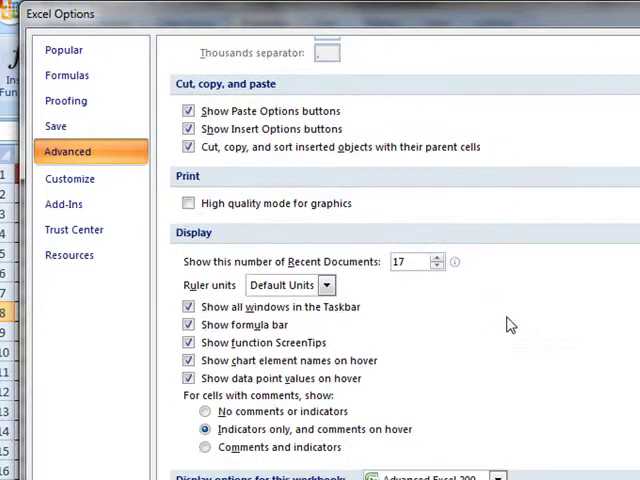
scroll("down", 3)
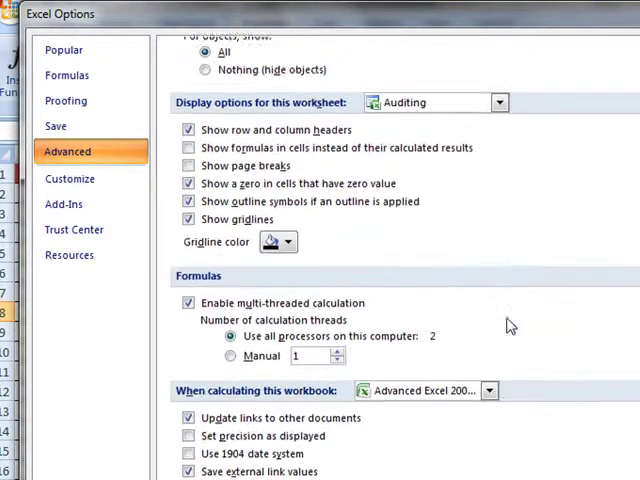
scroll("down", 3)
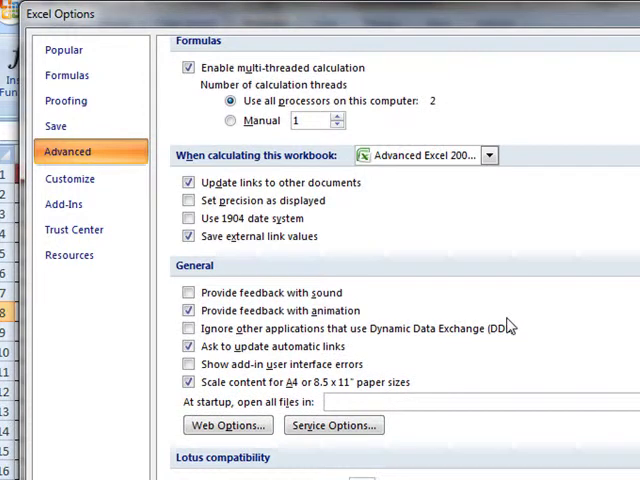
scroll("up", 3)
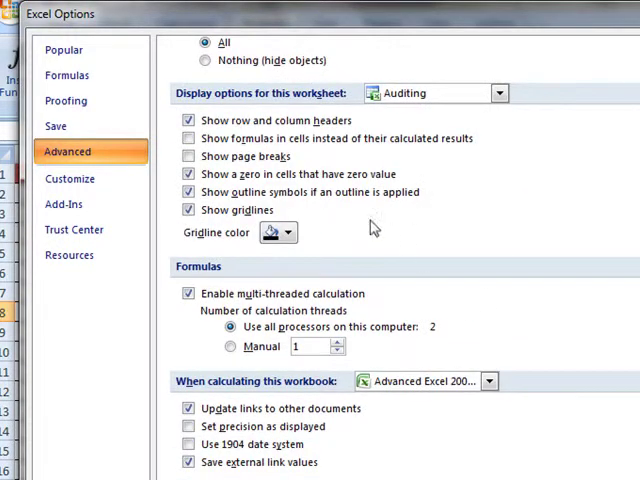
mouse_move(257, 103)
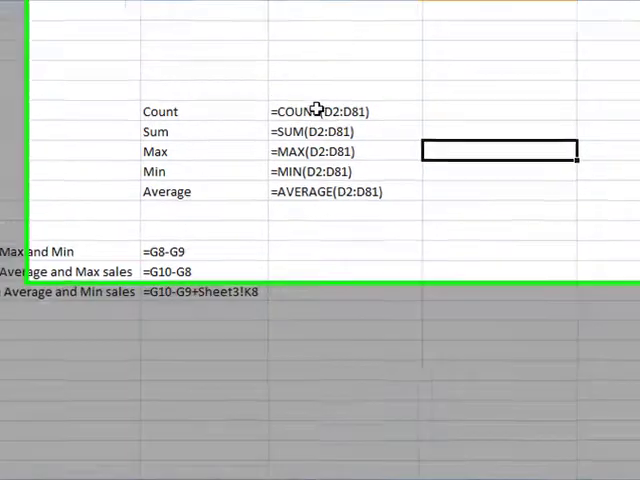
- Return the summary cells to showing calculated results (count 80, sum 89.9, average 1.12375)
left_click(259, 64)
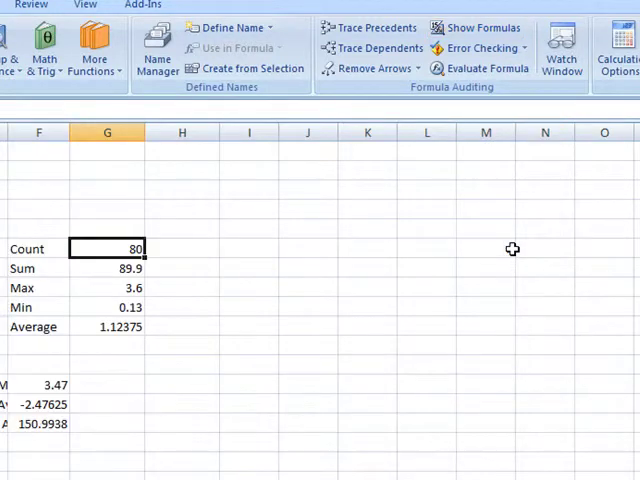
mouse_move(355, 241)
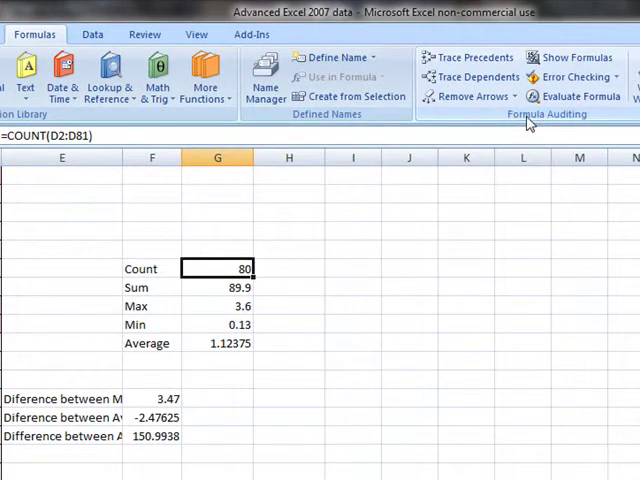
mouse_move(573, 57)
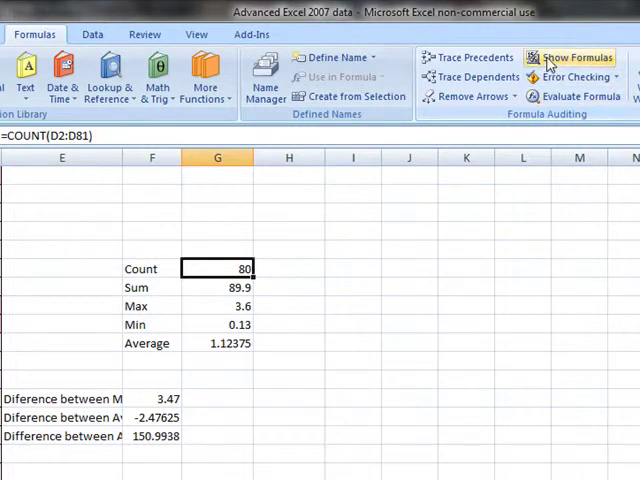
mouse_move(573, 57)
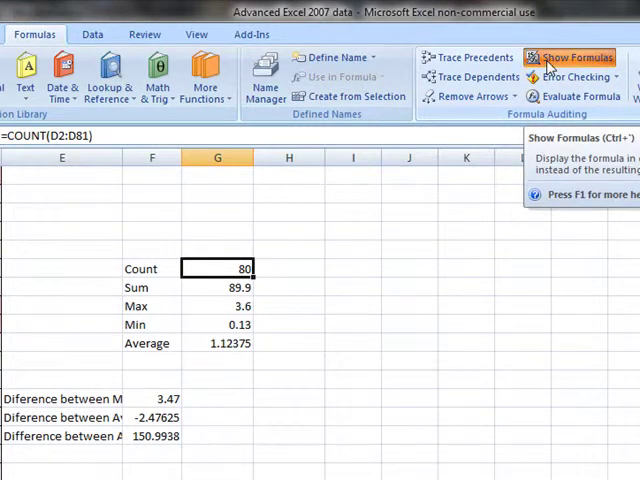
left_click(572, 57)
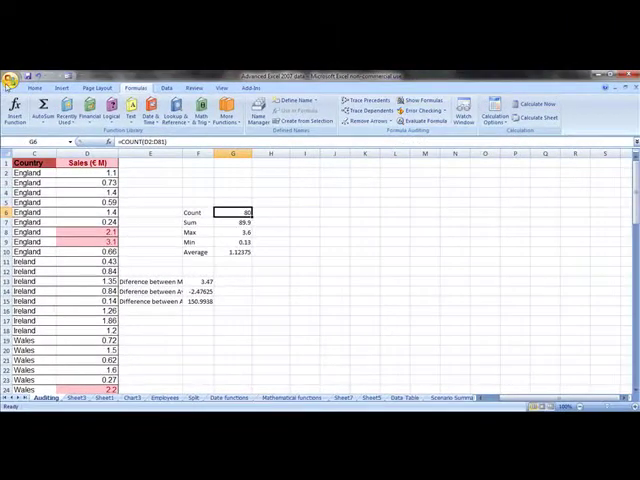
mouse_move(243, 254)
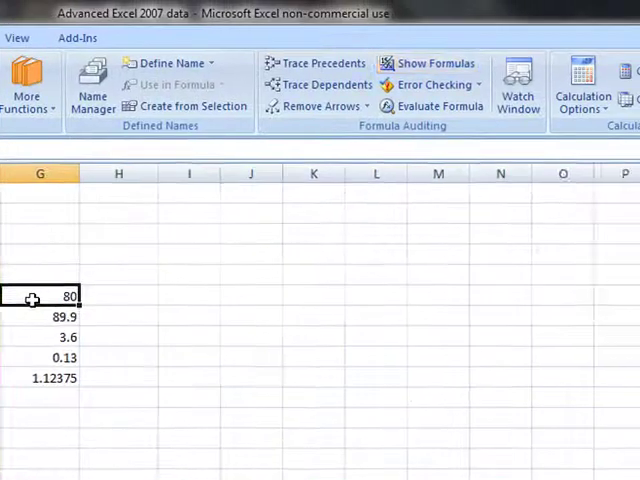
- Turn on Show Formulas so the summary cells display formulas like =COUNT(D2:D81)
left_click(435, 63)
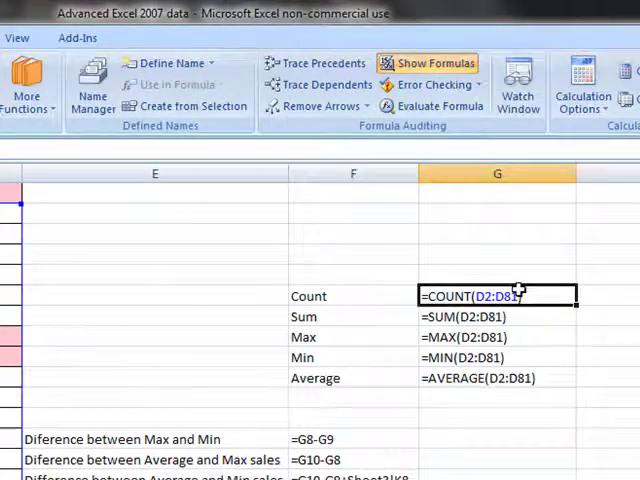